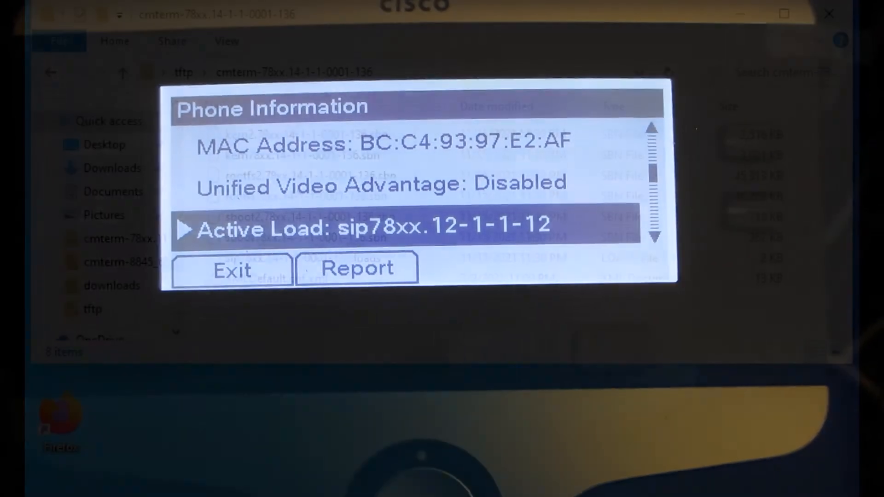
Copy the .loads file name and bring up the open-with options for XMLDefault.cnf.xml
click(230, 269)
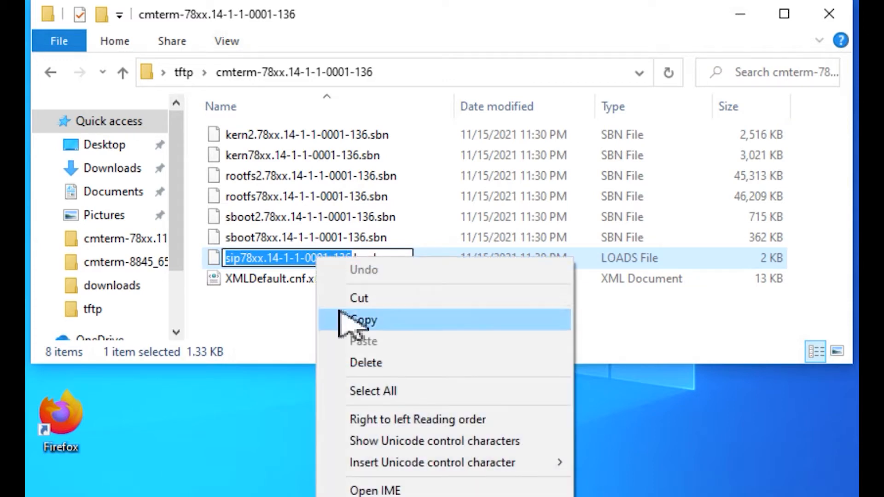
click(291, 278)
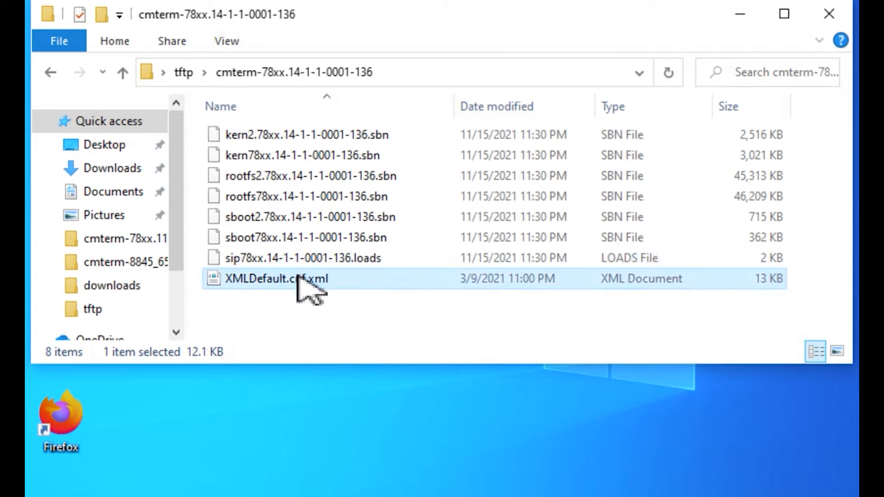
right_click(284, 279)
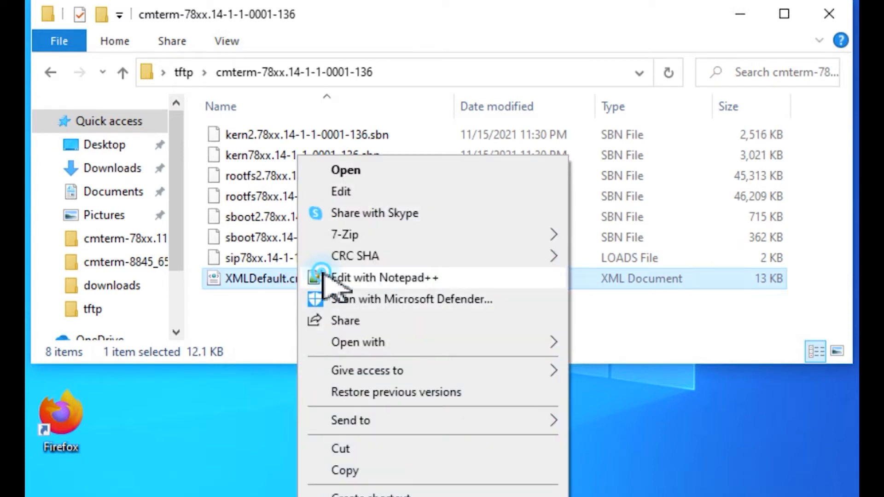
Open XMLDefault.cnf.xml in Notepad++ and find the 7841 loadInformation line
click(384, 278)
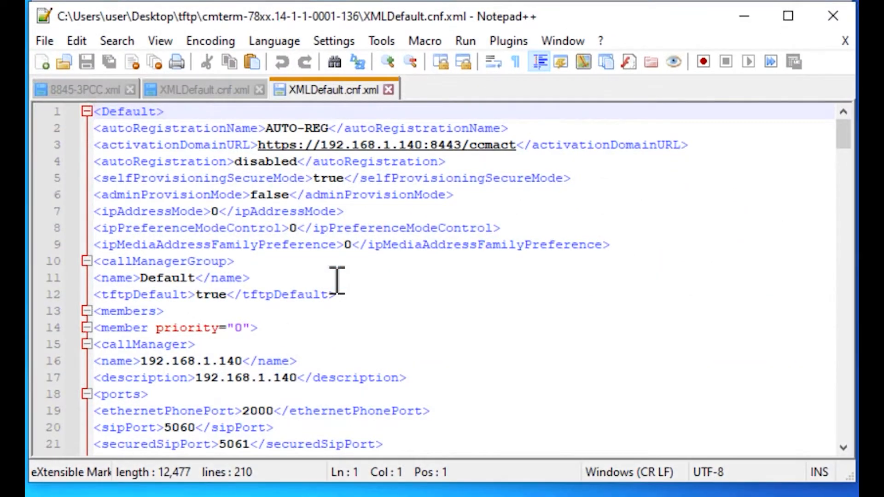
mouse_move(447, 264)
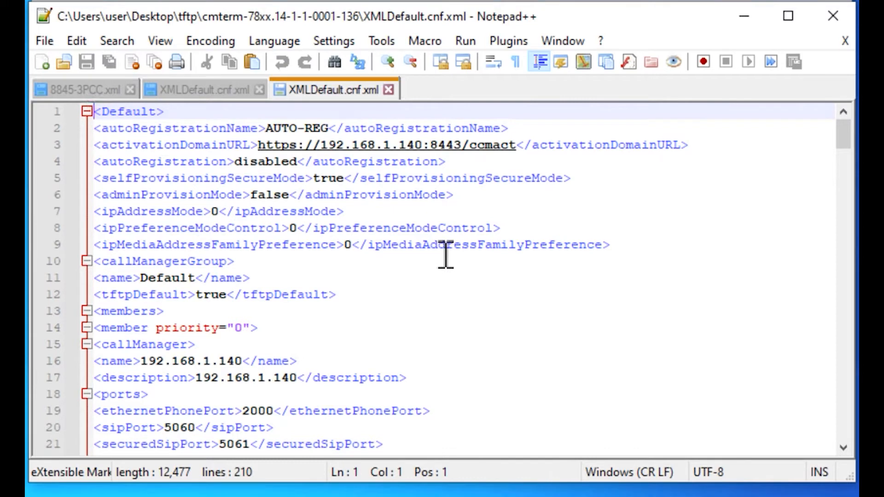
key(Ctrl+f)
text(7841)
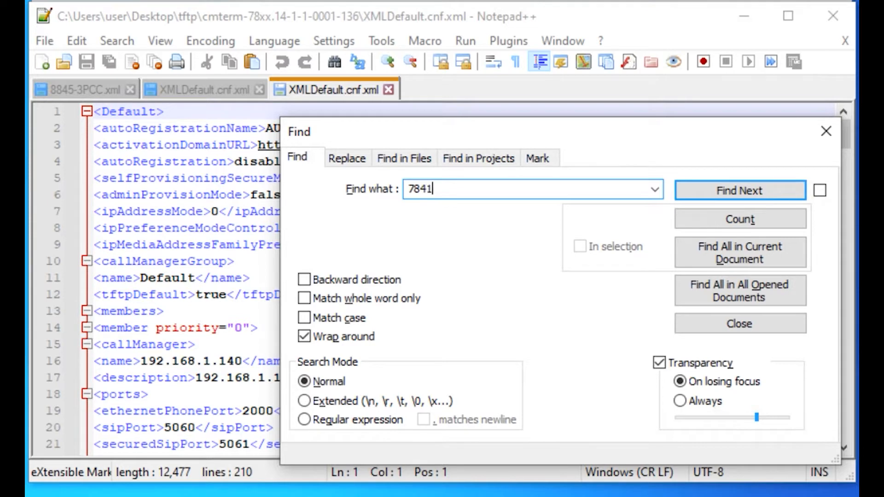
click(741, 190)
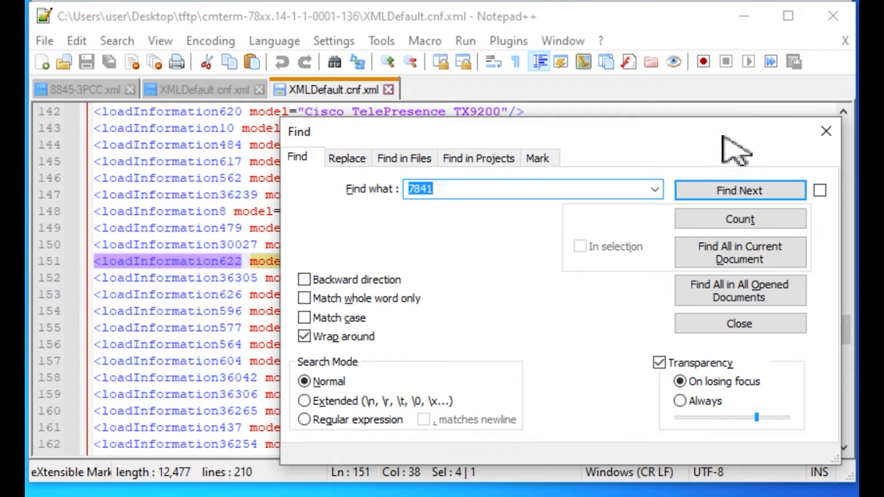
click(741, 324)
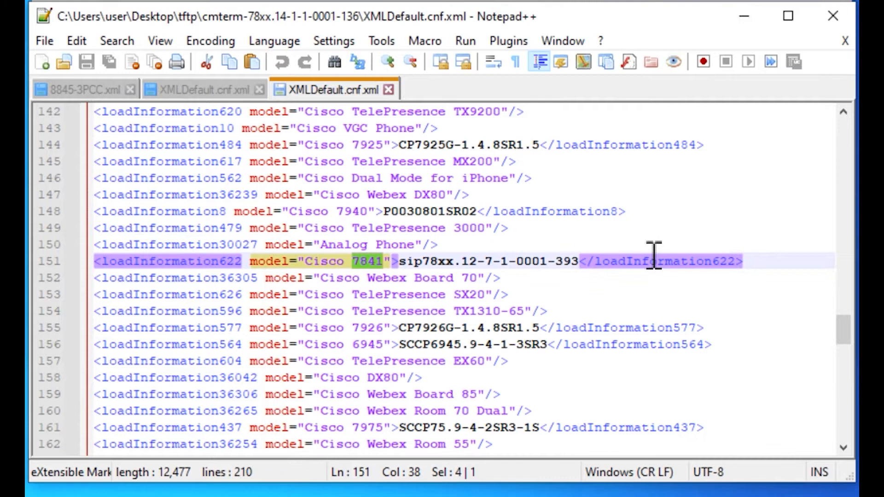
Replace the old 12-7-1 load value with sip78xx.14-1-1-0001-136
click(580, 262)
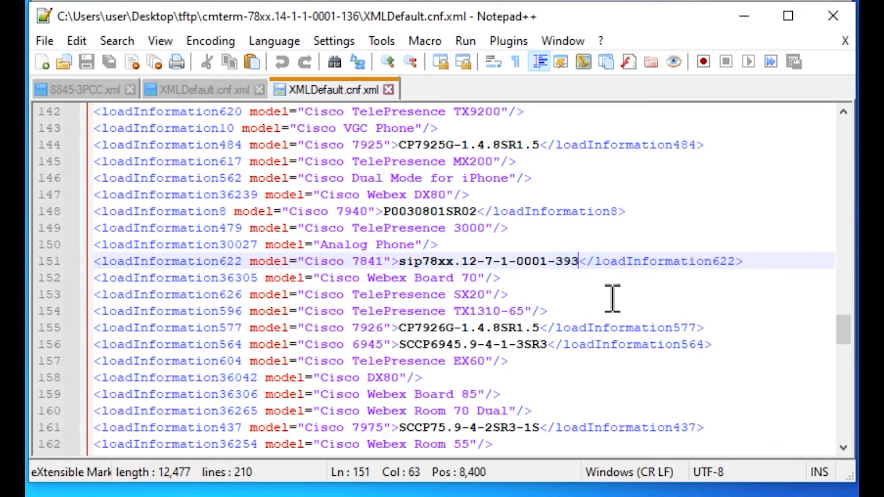
key(Backspace)
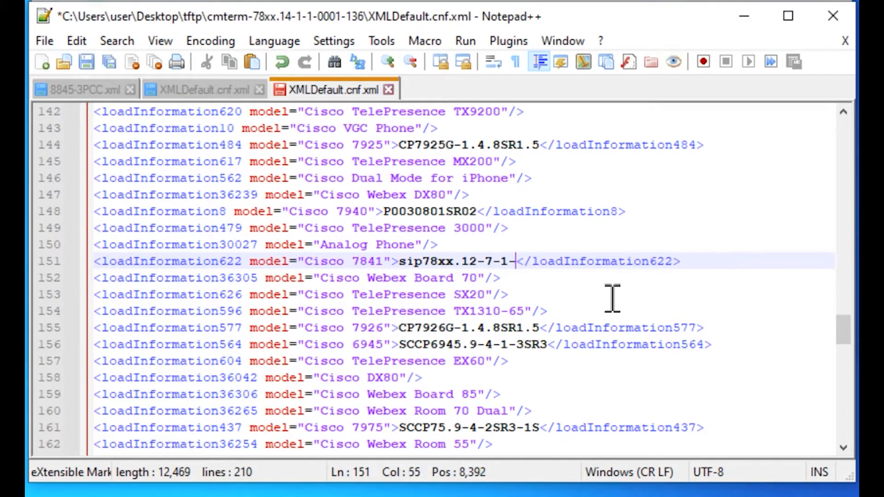
key(Backspace)
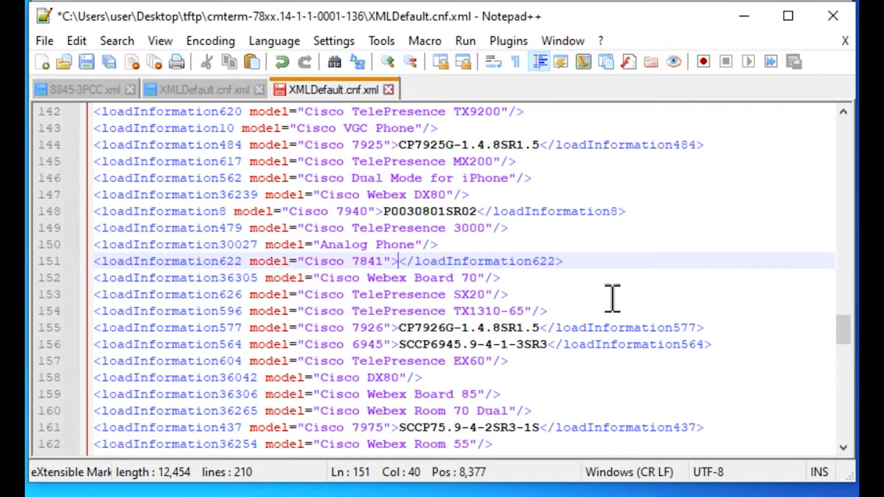
text(sip78xx.14-1-1-0001-136)
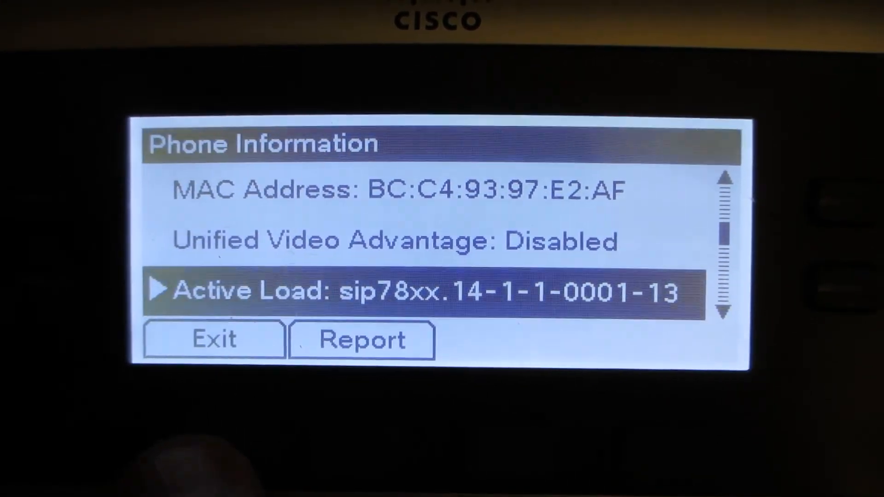
Scroll the phone's Phone Information to the Active Load entry sip78xx.14-1-1-0001
click(213, 339)
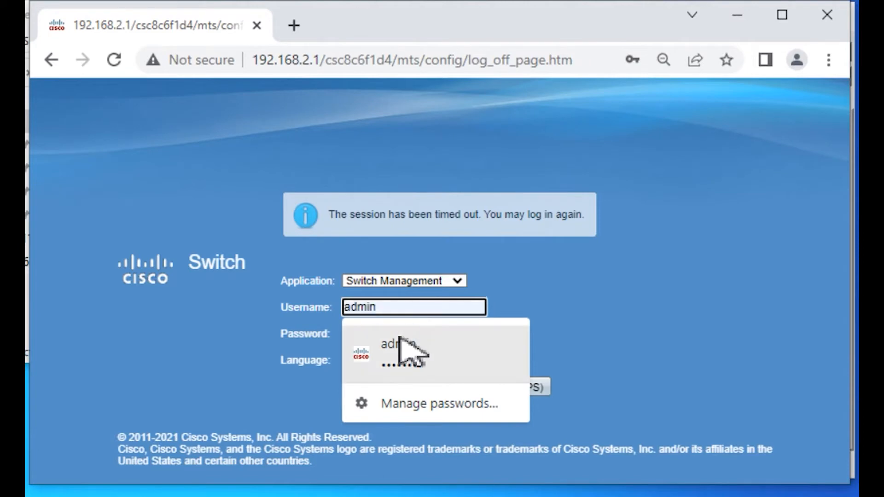
Sign back in to the SG350 switch as admin using the saved credentials
click(366, 387)
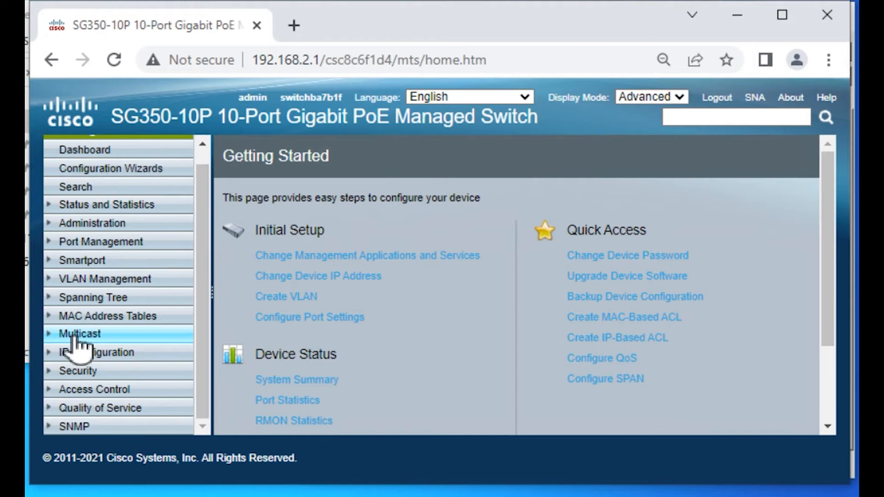
Navigate IP Configuration > IPv4 Management to the DHCP Server settings
click(92, 351)
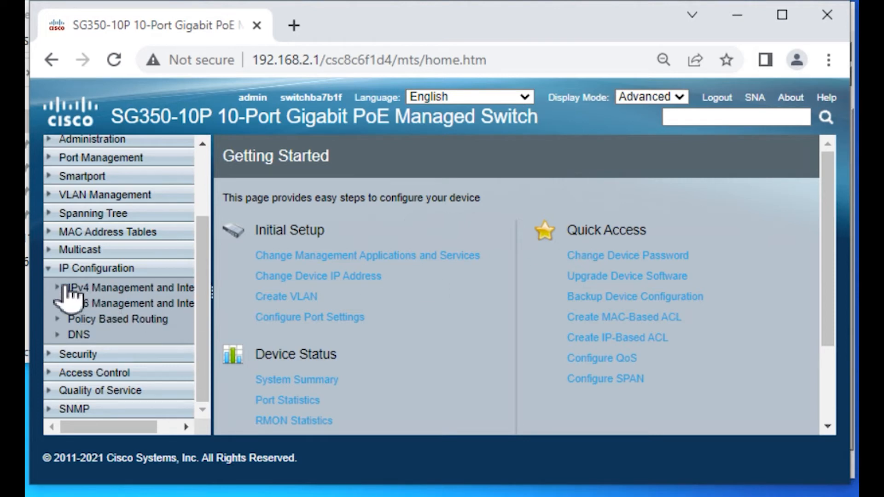
click(59, 288)
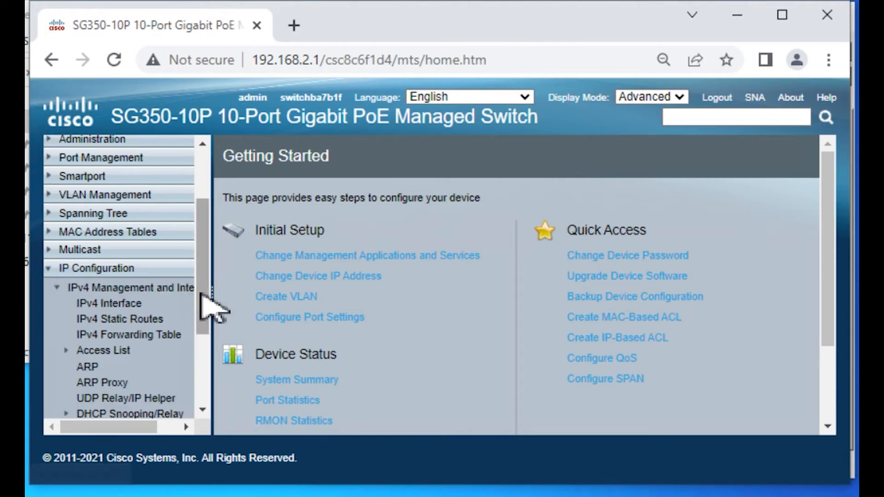
scroll(down, 3)
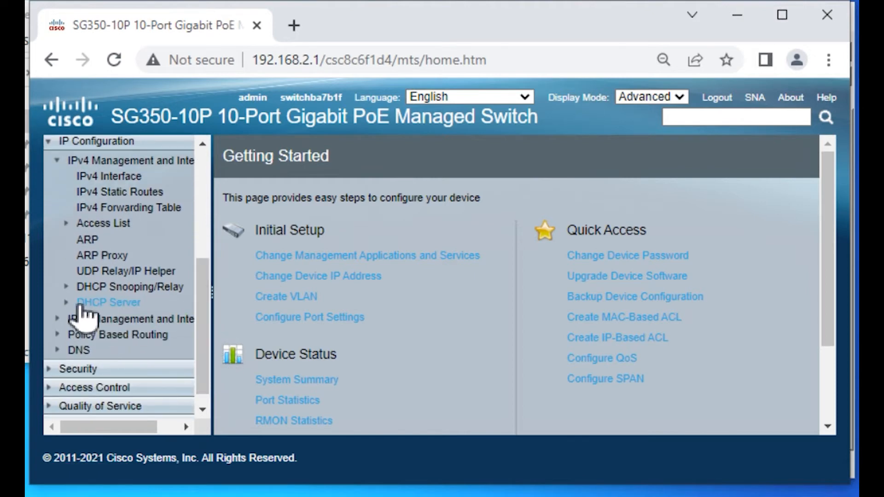
click(109, 302)
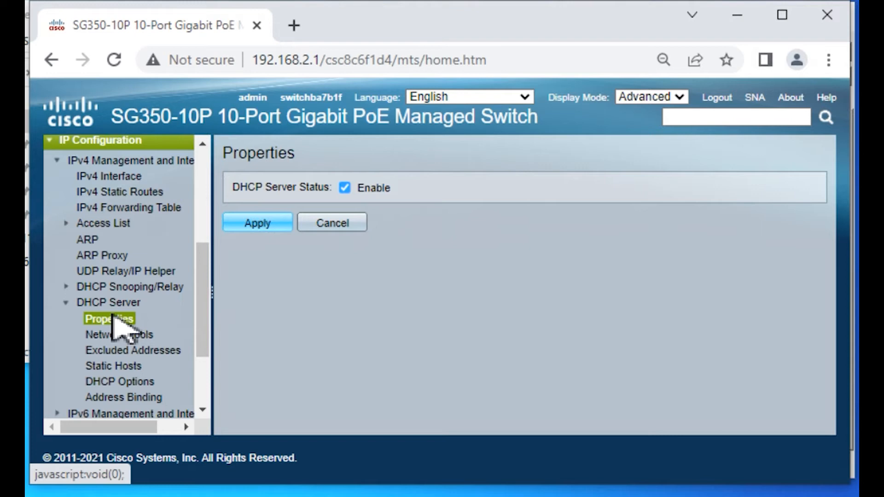
Review DHCP option 150 pointing to 192.168.2.10 and the Address Binding list
click(119, 335)
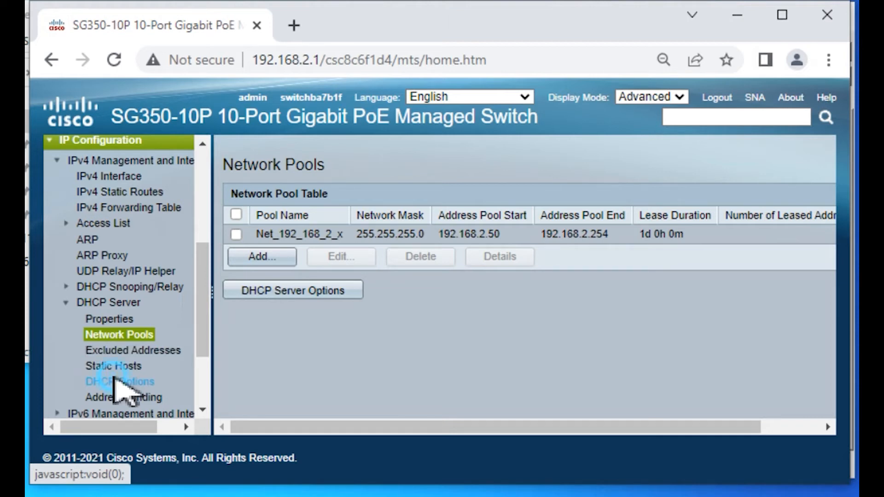
click(120, 381)
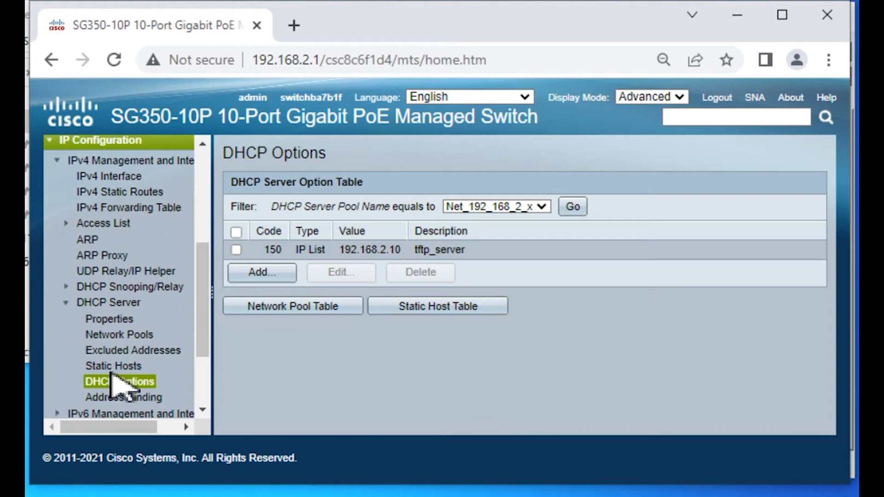
mouse_move(117, 408)
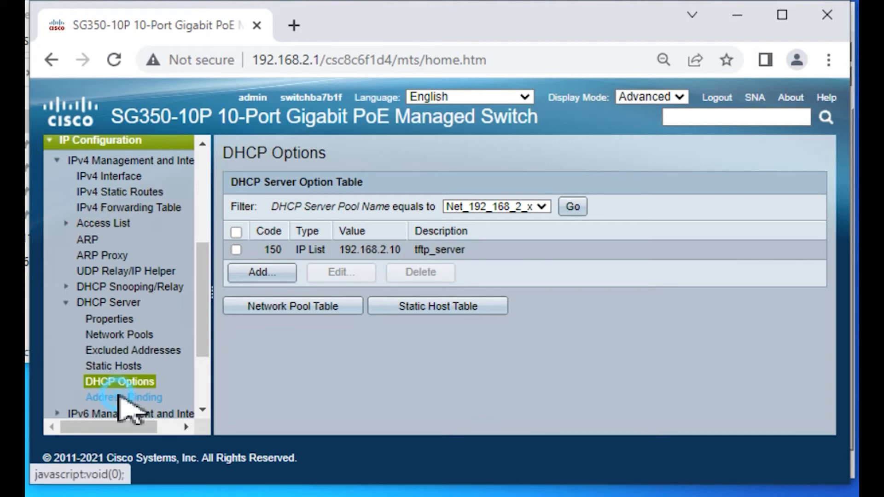
click(122, 398)
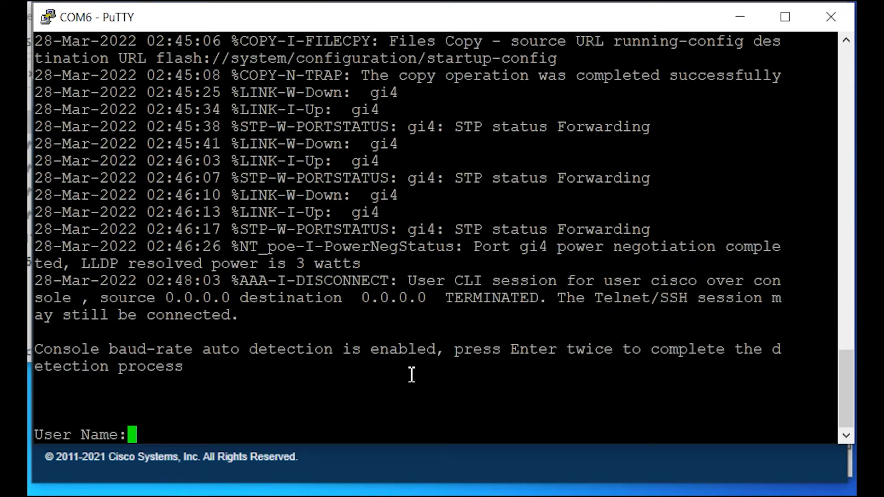
Log in to the console as admin and page through 'show run' to the DHCP pool option 150
key(Enter)
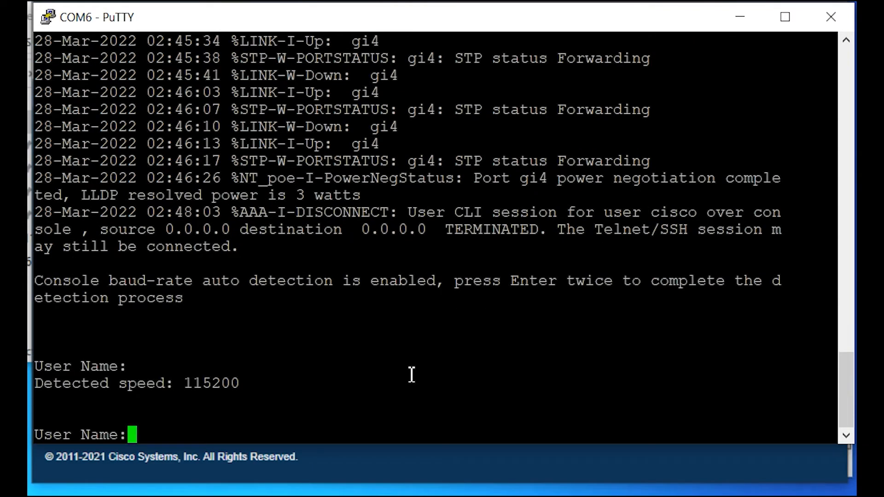
text(admin)
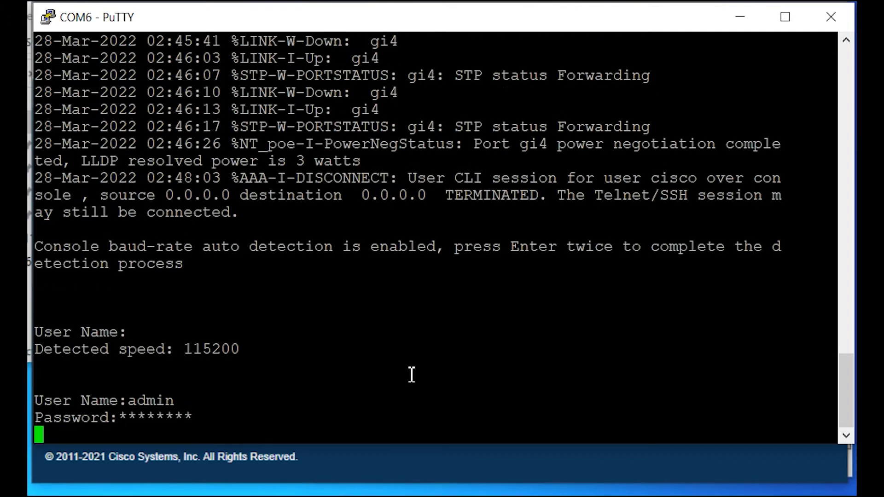
text(show run)
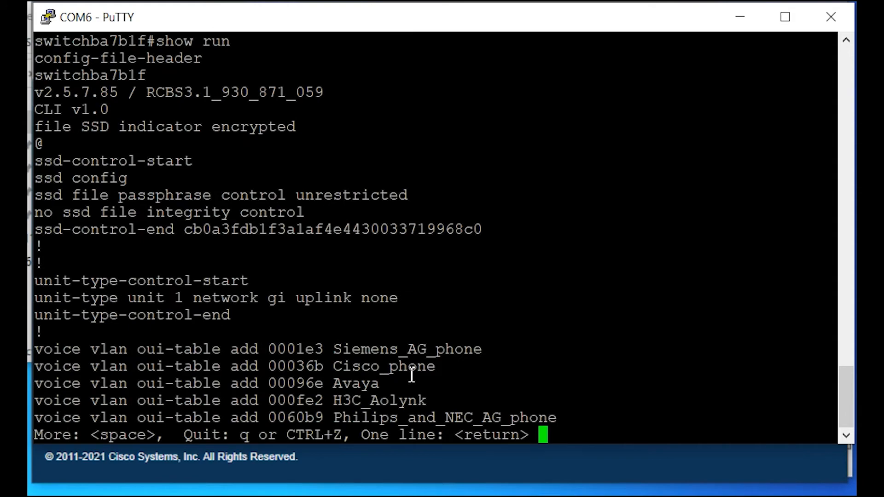
key(space)
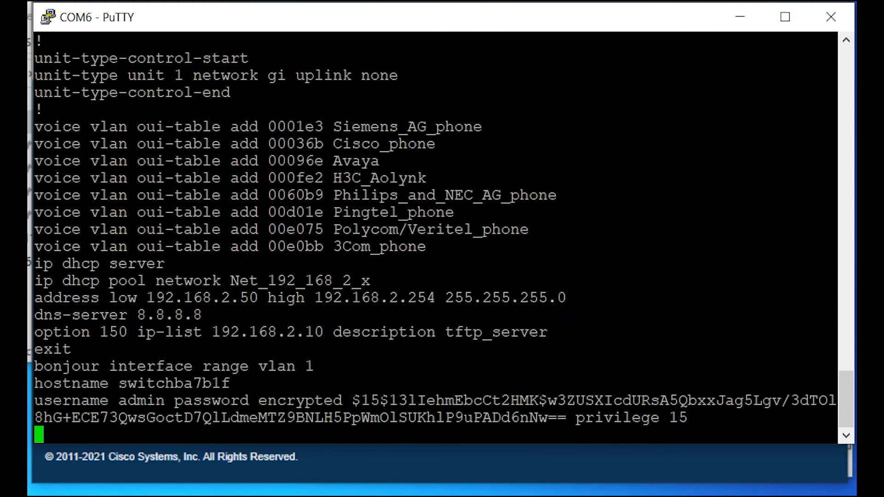
key(Enter)
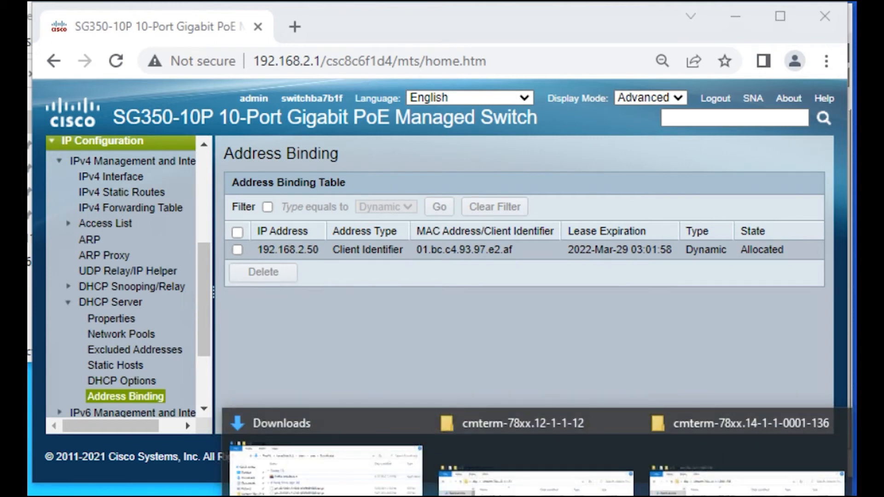
Open XMLDefault.cnf.xml from the cmterm-78xx.14-1-1-0001-136 folder in Notepad++
click(750, 424)
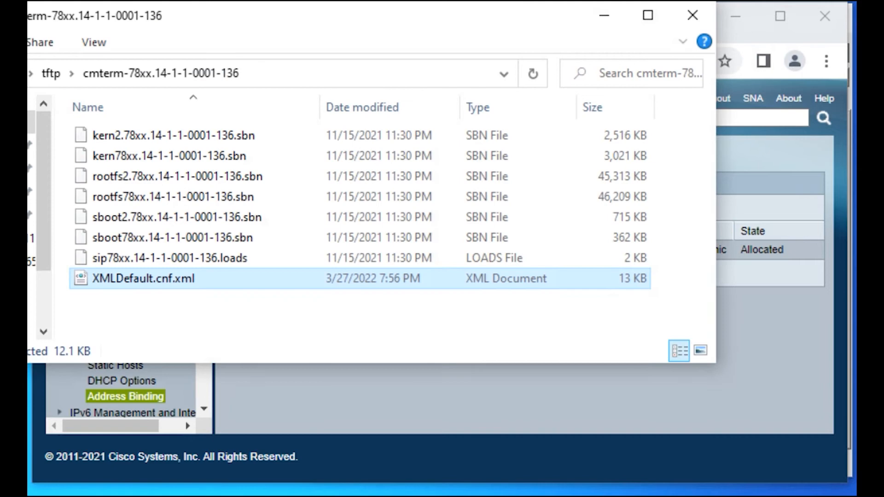
click(353, 13)
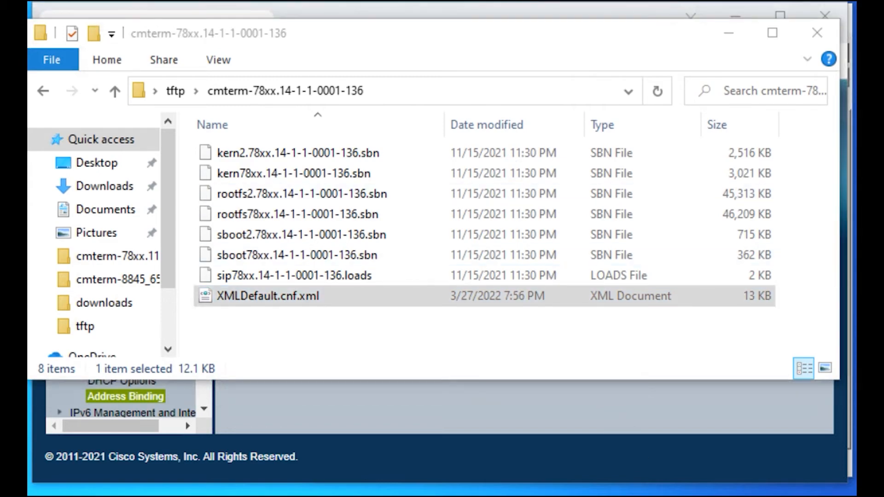
double_click(267, 296)
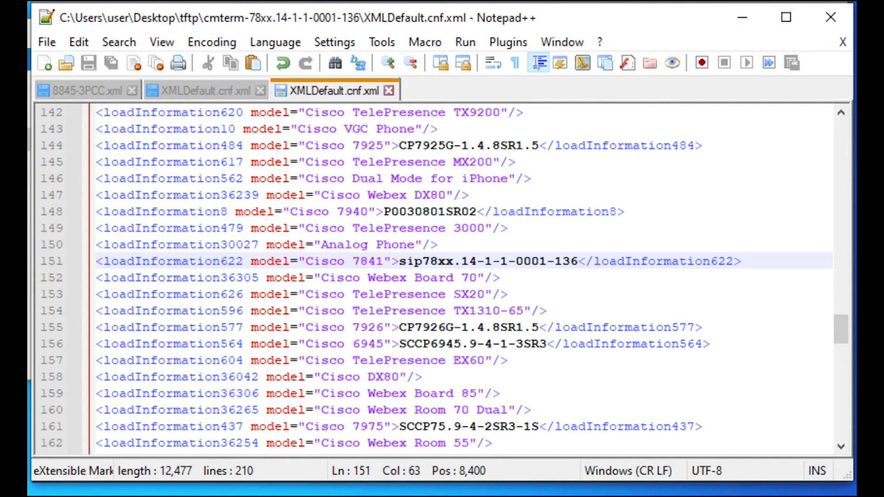
click(576, 261)
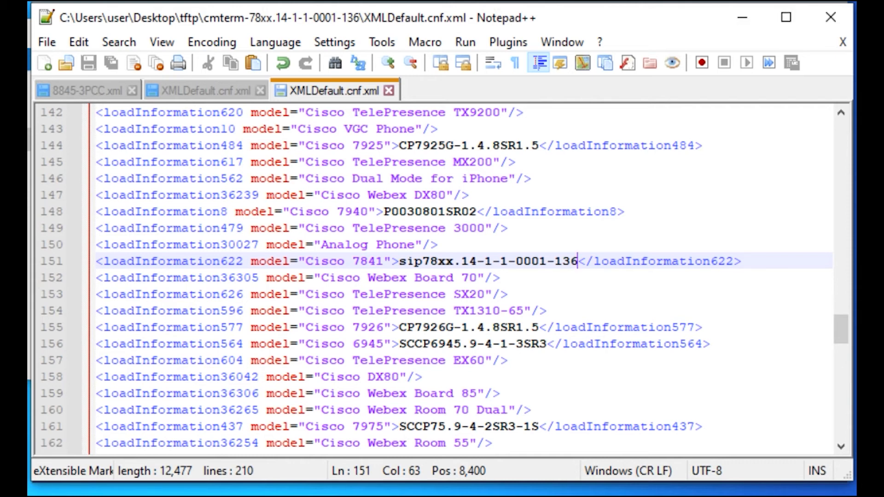
mouse_move(832, 376)
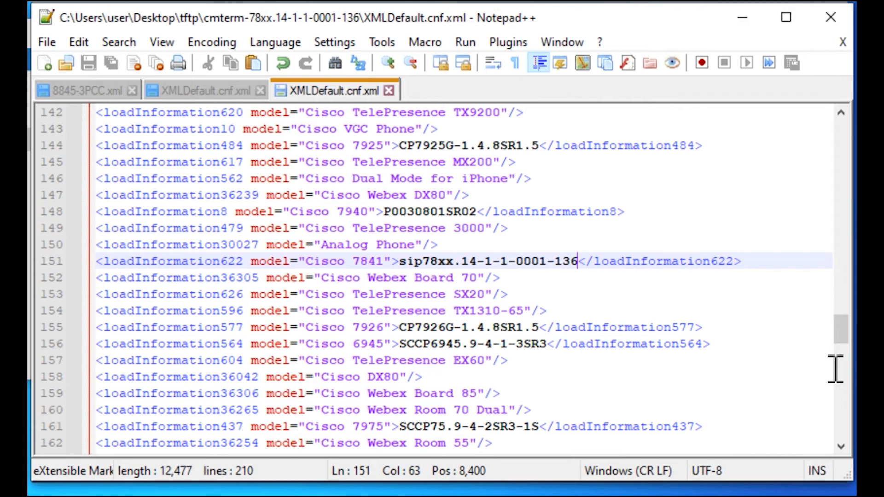
scroll(down, 3)
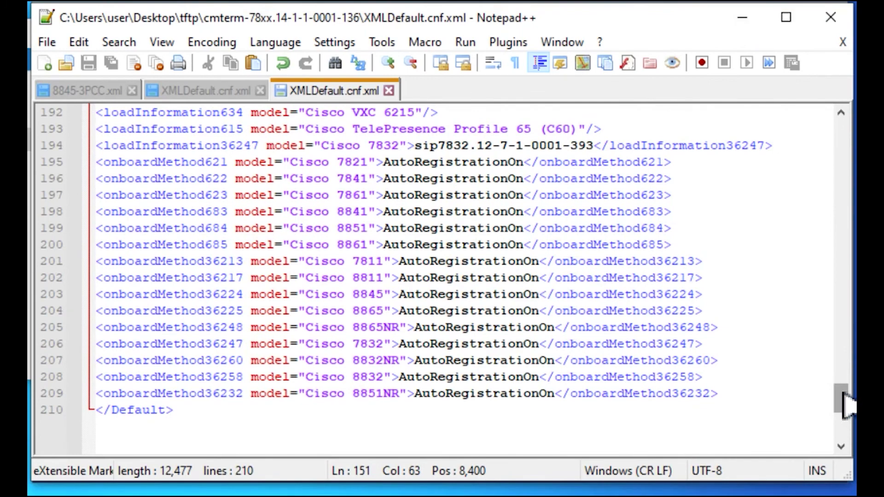
scroll(up, 3)
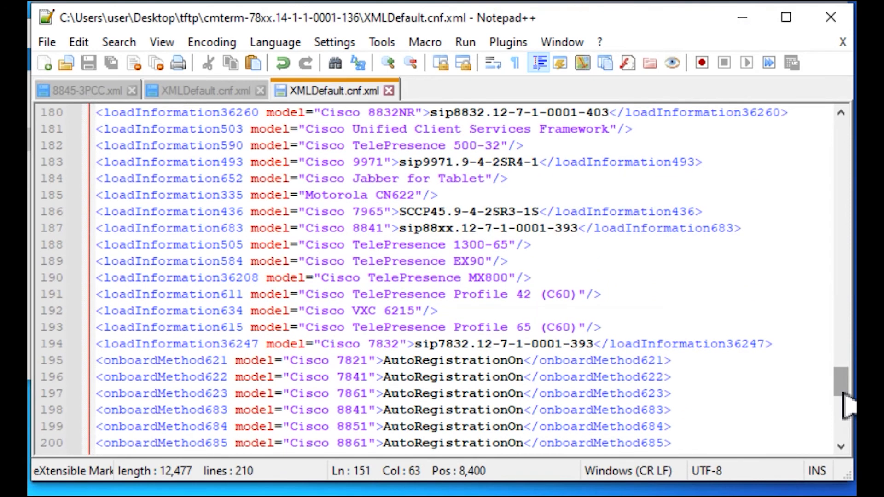
scroll(up, 3)
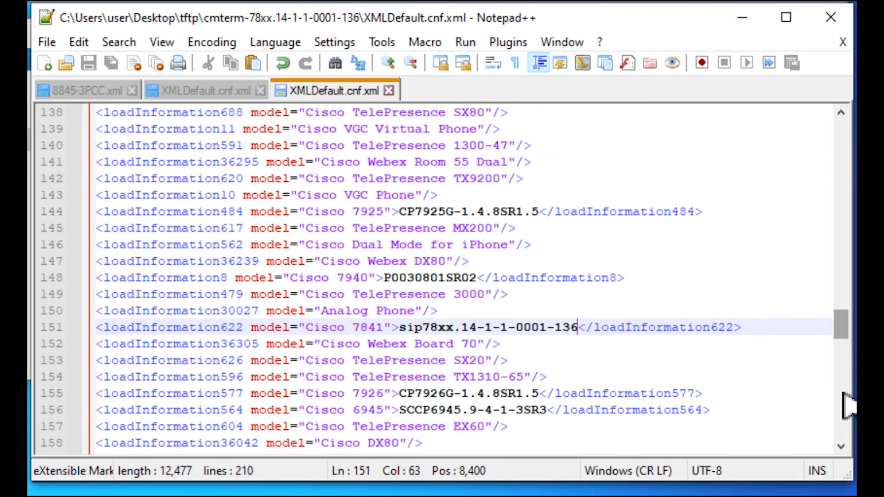
scroll(up, 3)
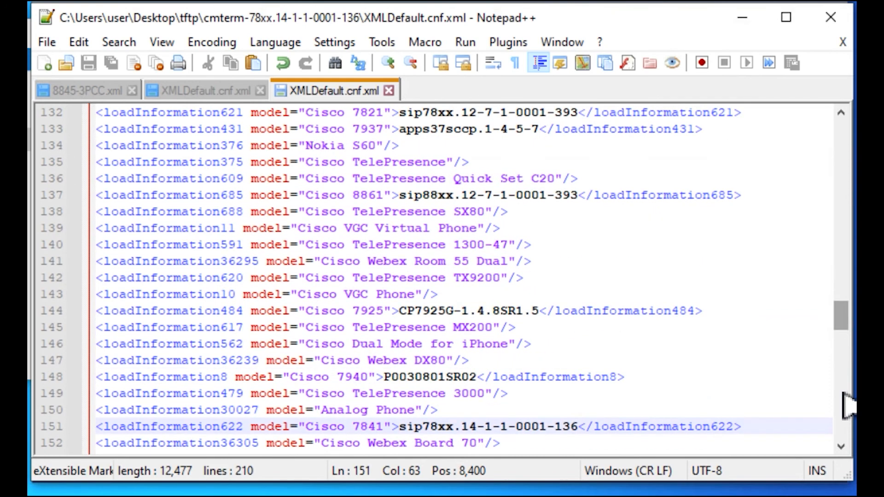